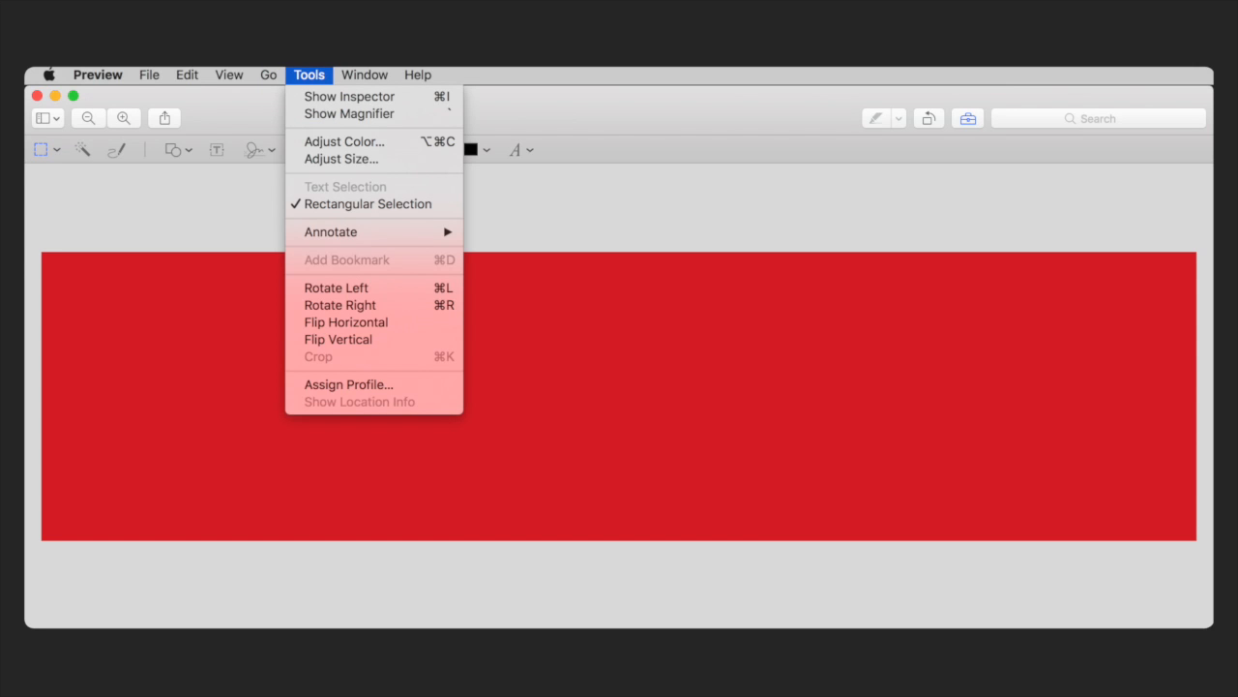
pyautogui.moveTo(341, 159)
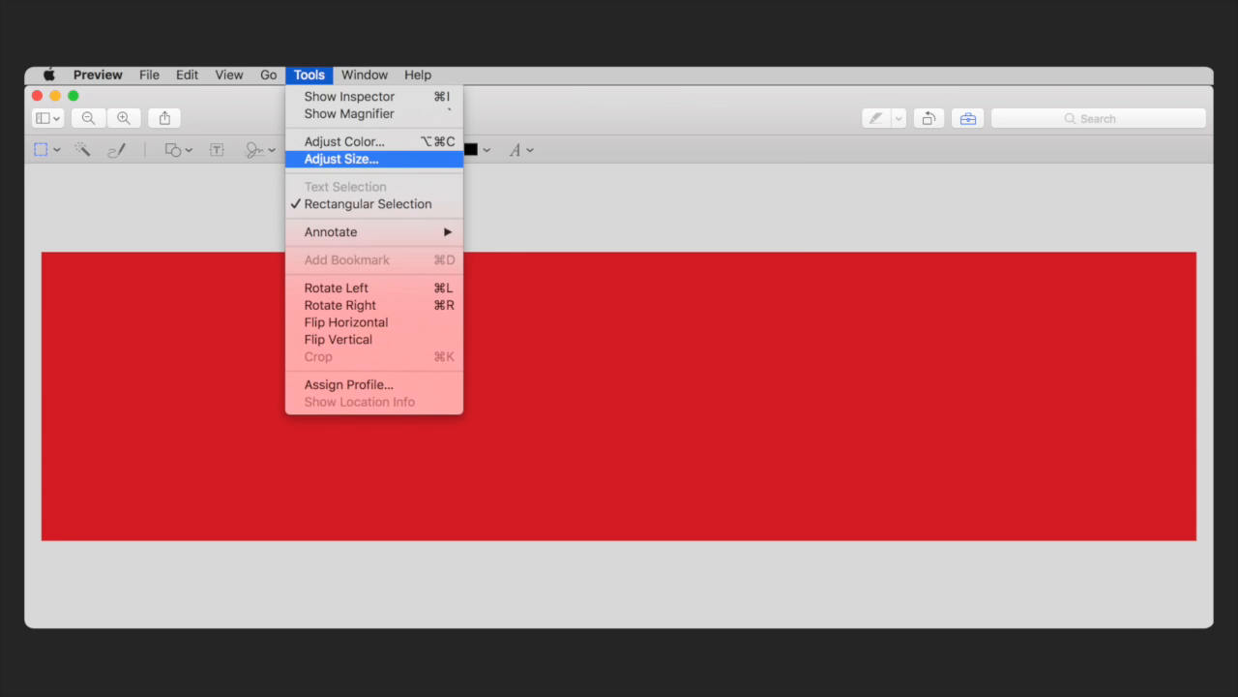
# Step: Confirm the image size as 1280 by 320 pixels in Adjust Size
pyautogui.click(340, 158)
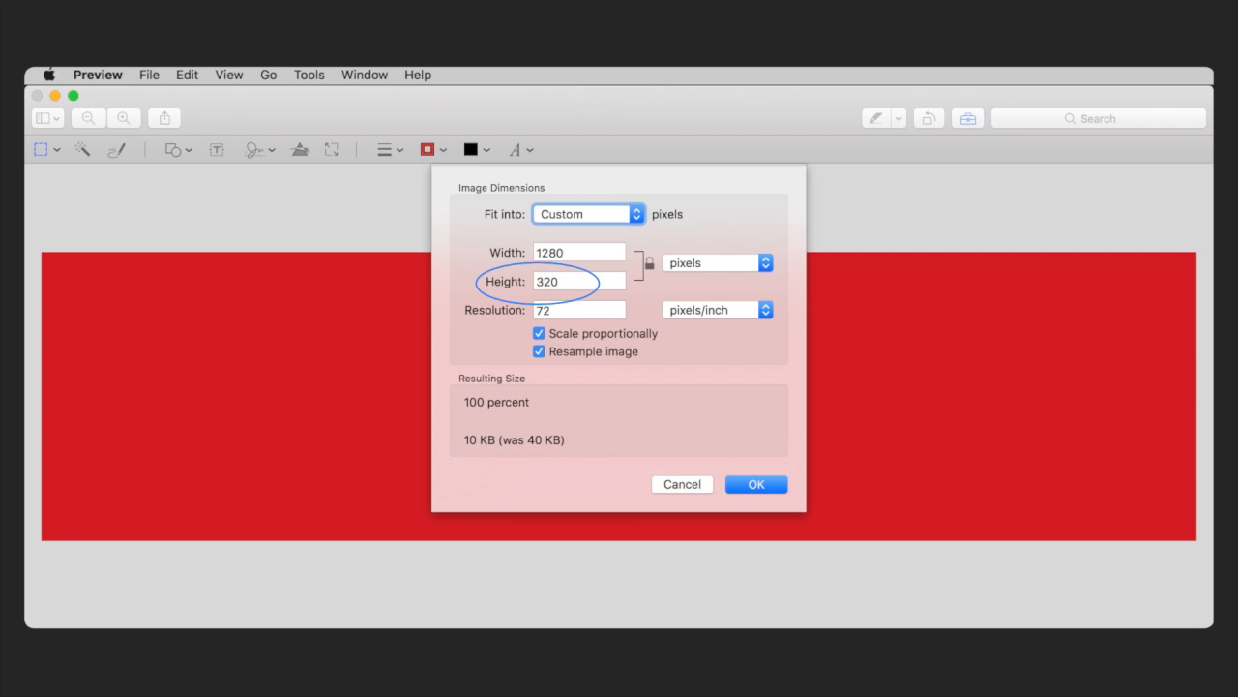
pyautogui.click(755, 484)
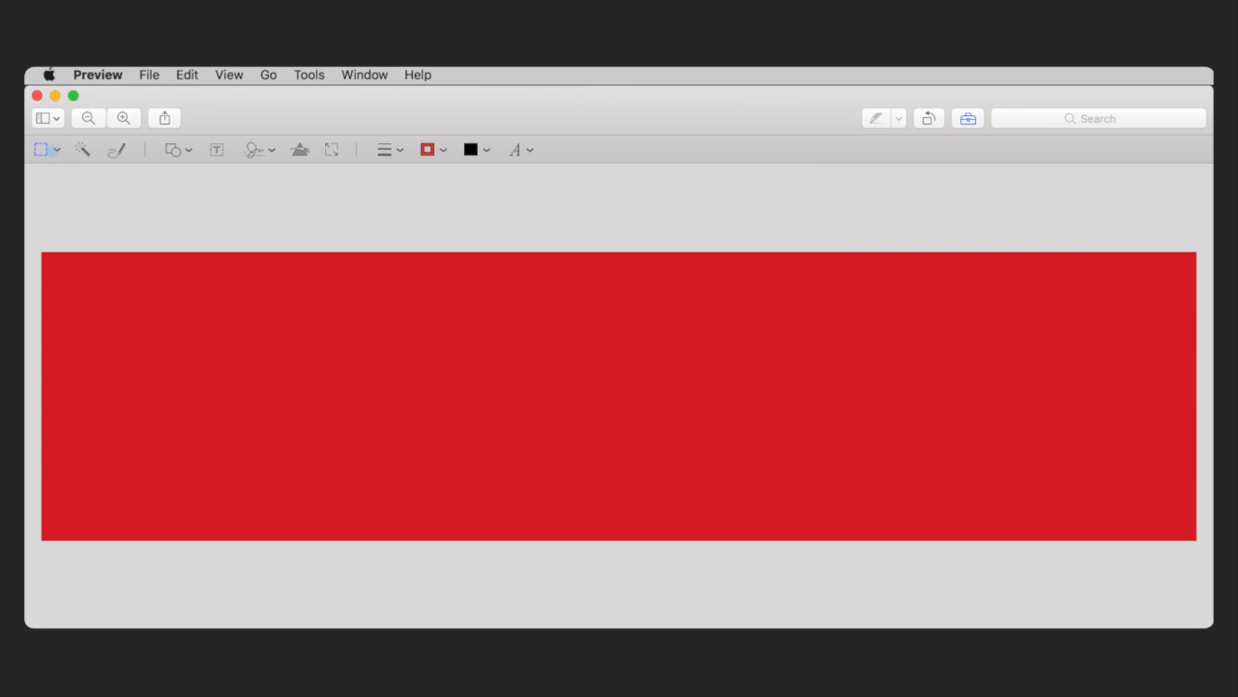
# Step: Select the entire red image with Rectangular Selection and apply Tools > Crop
pyautogui.click(46, 149)
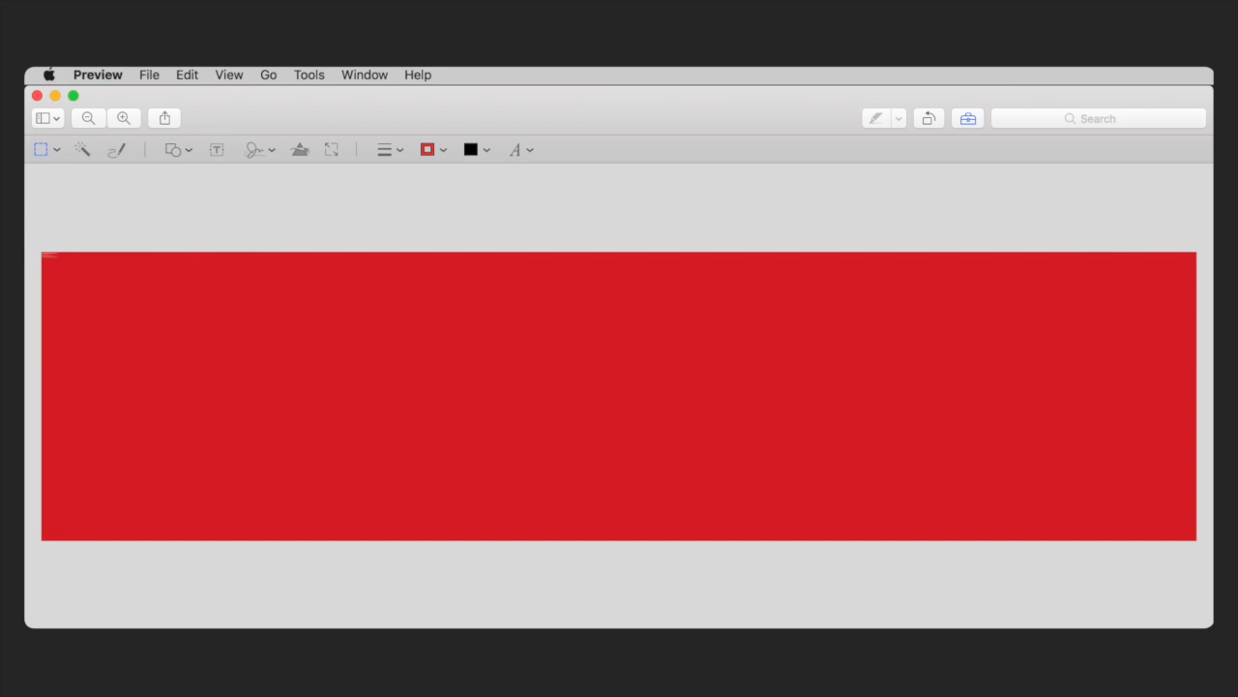
pyautogui.moveTo(43, 254); pyautogui.dragTo(619, 395)
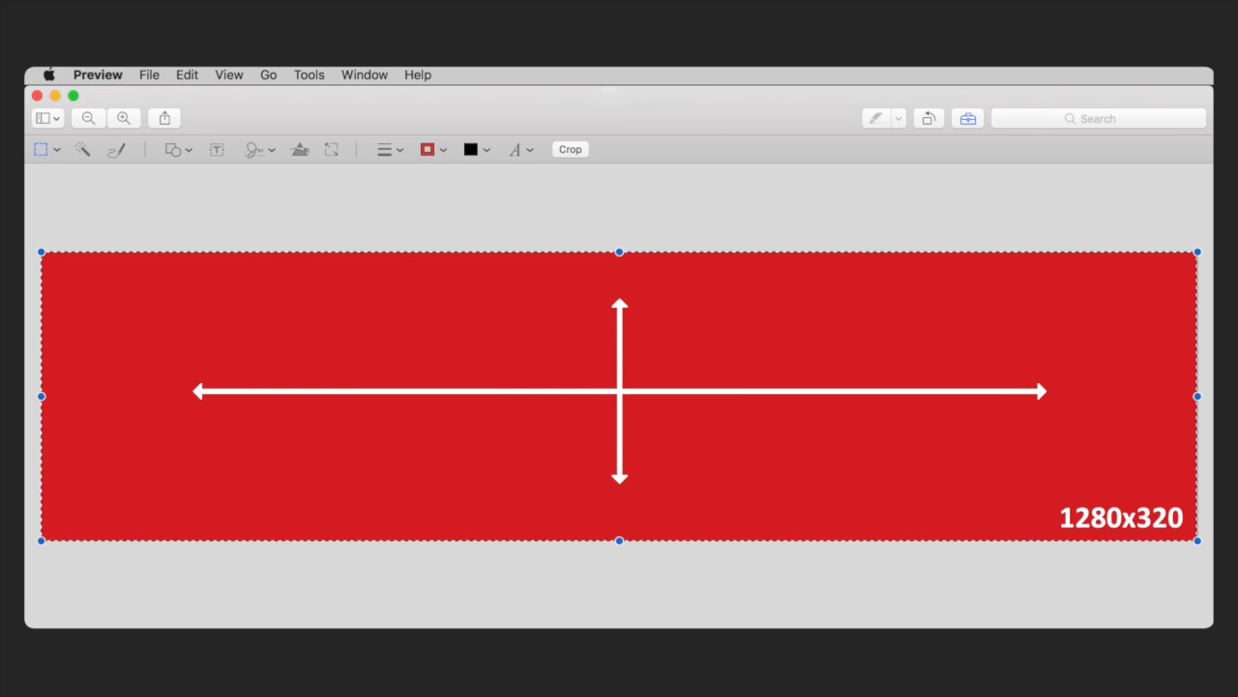
pyautogui.click(310, 74)
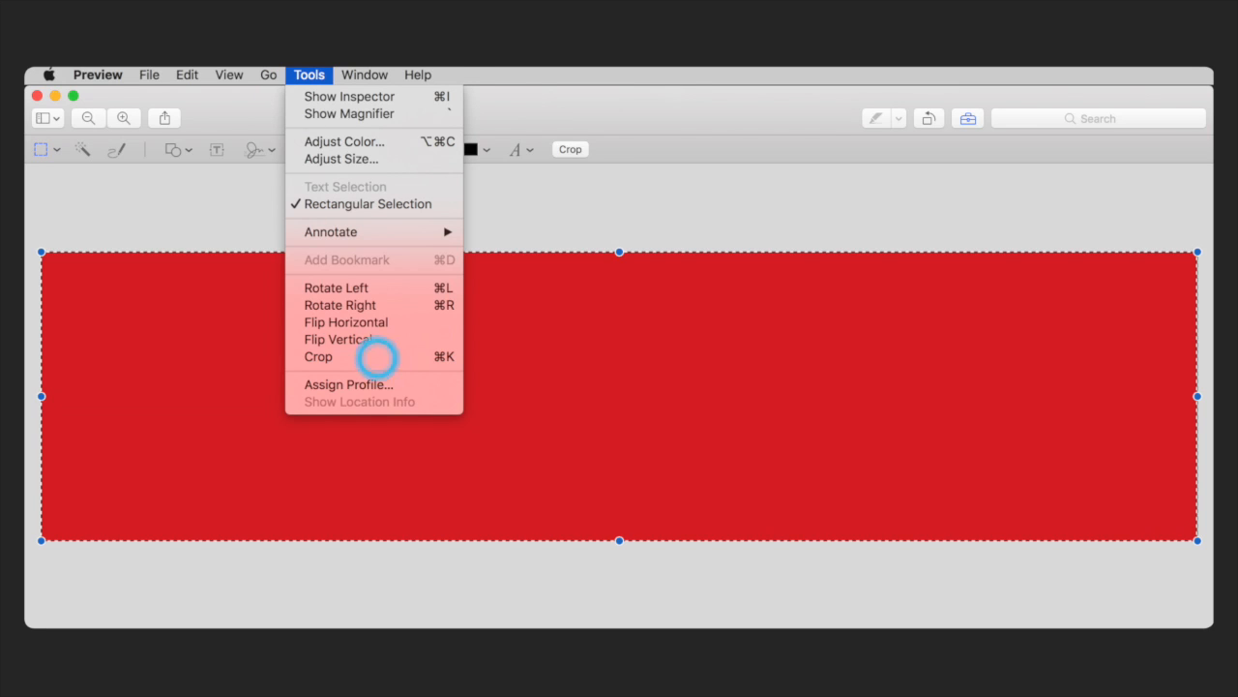
pyautogui.click(317, 356)
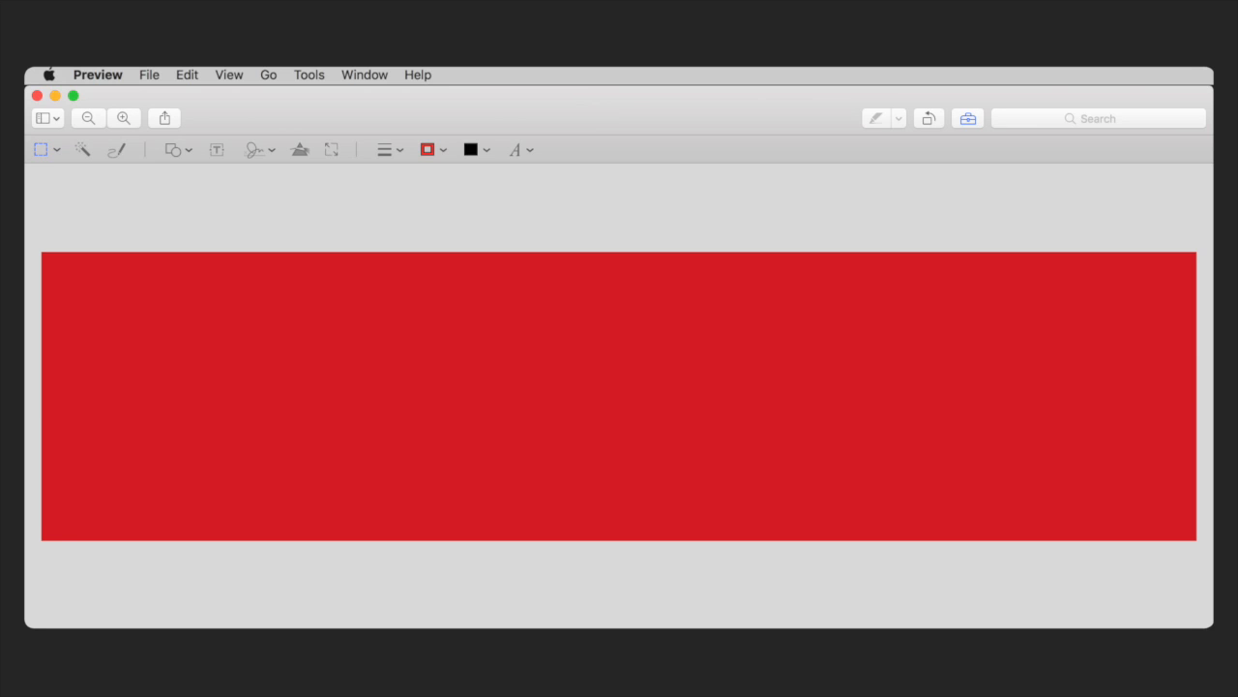
# Step: Add a large white WIN text annotation centred on the red banner
pyautogui.click(216, 149)
pyautogui.write('WIN')
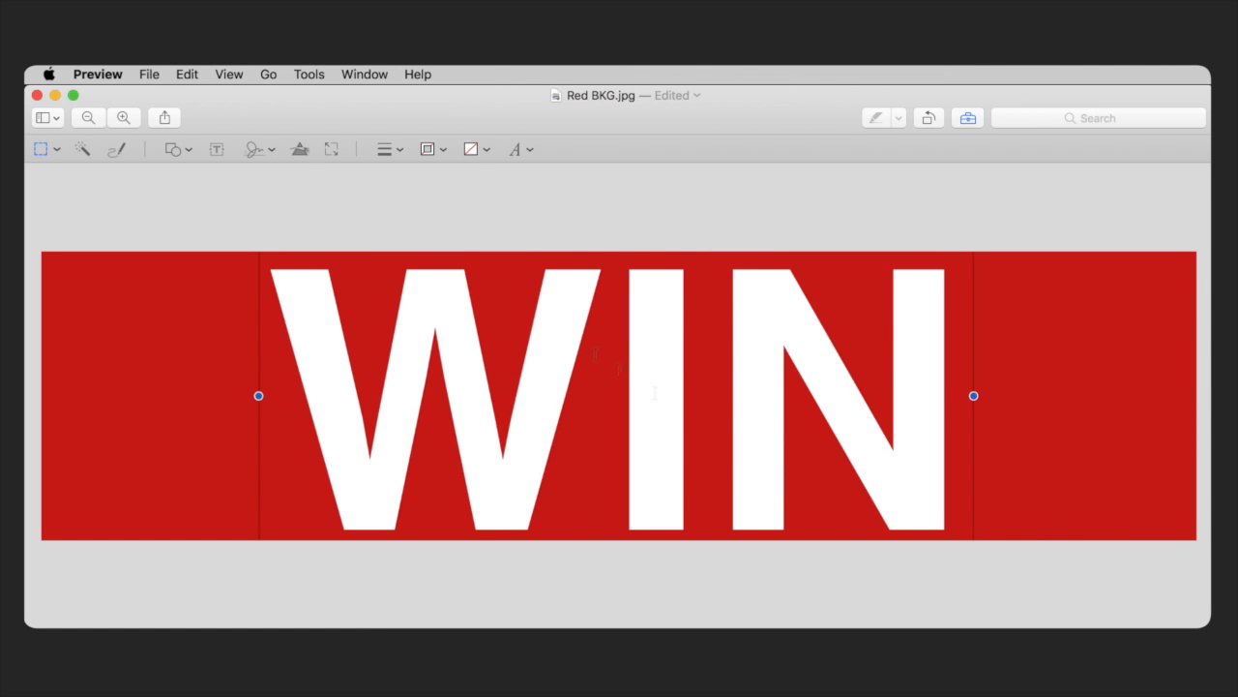
pyautogui.click(149, 74)
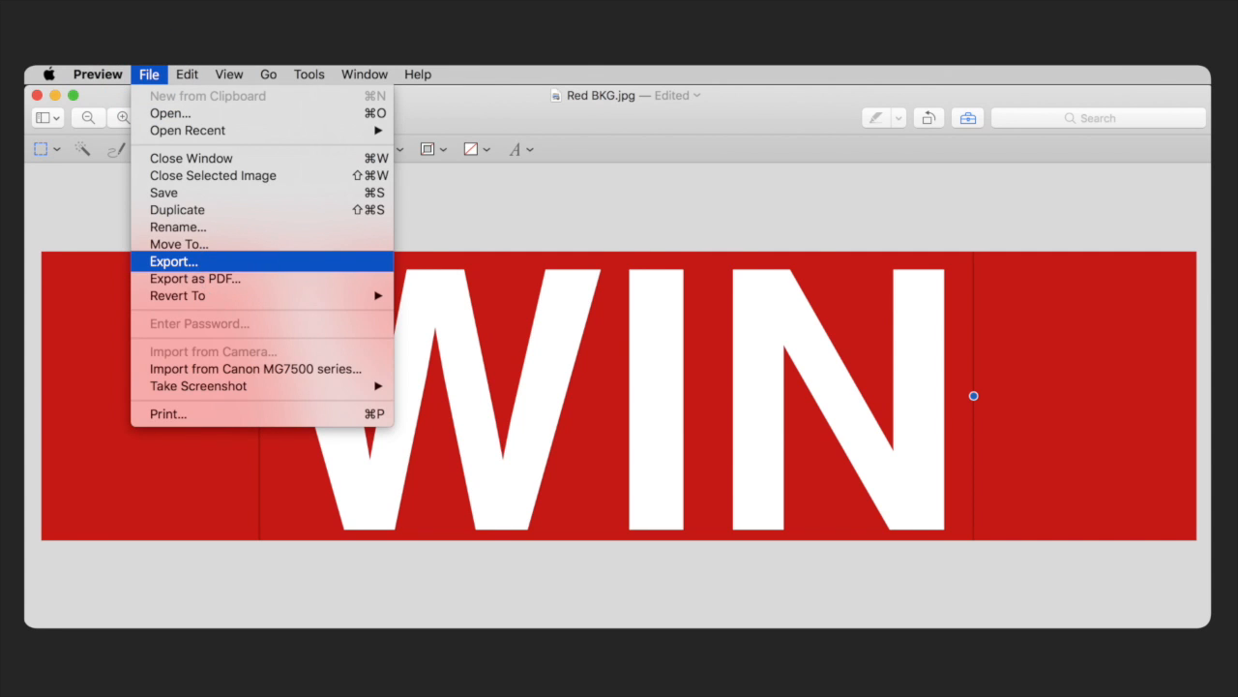
# Step: Export the WIN banner as JPEG and upload it on the Talelight sticker page
pyautogui.click(174, 261)
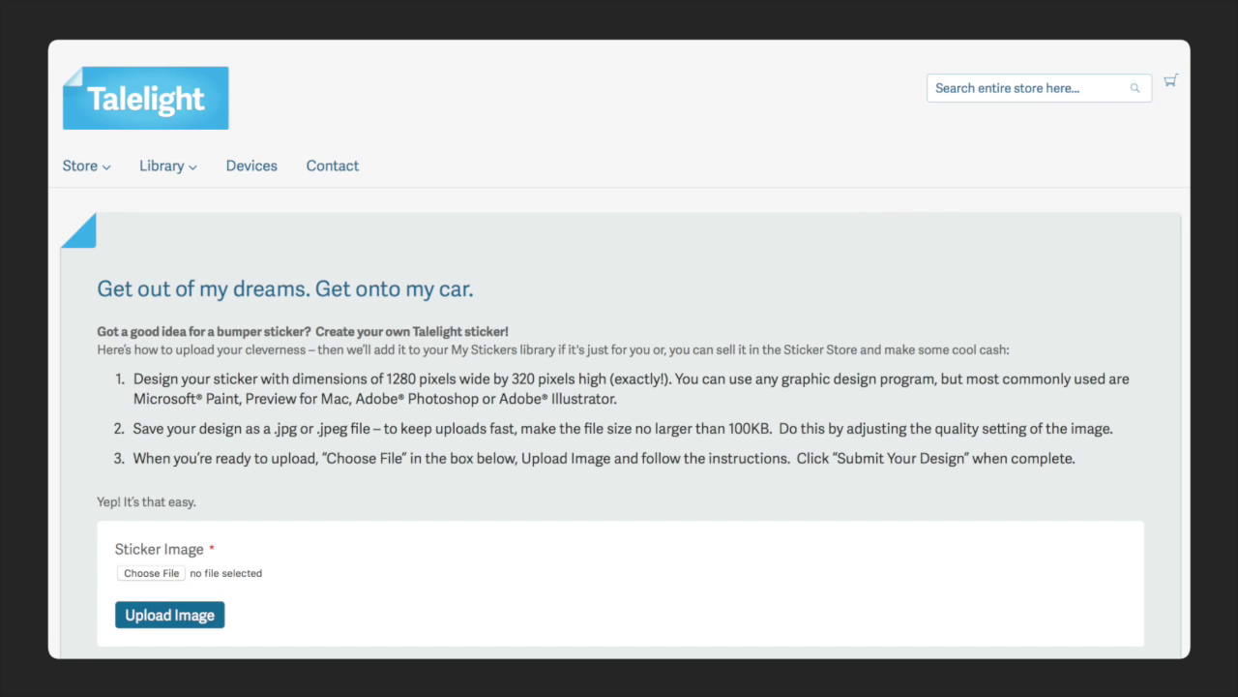
pyautogui.click(170, 616)
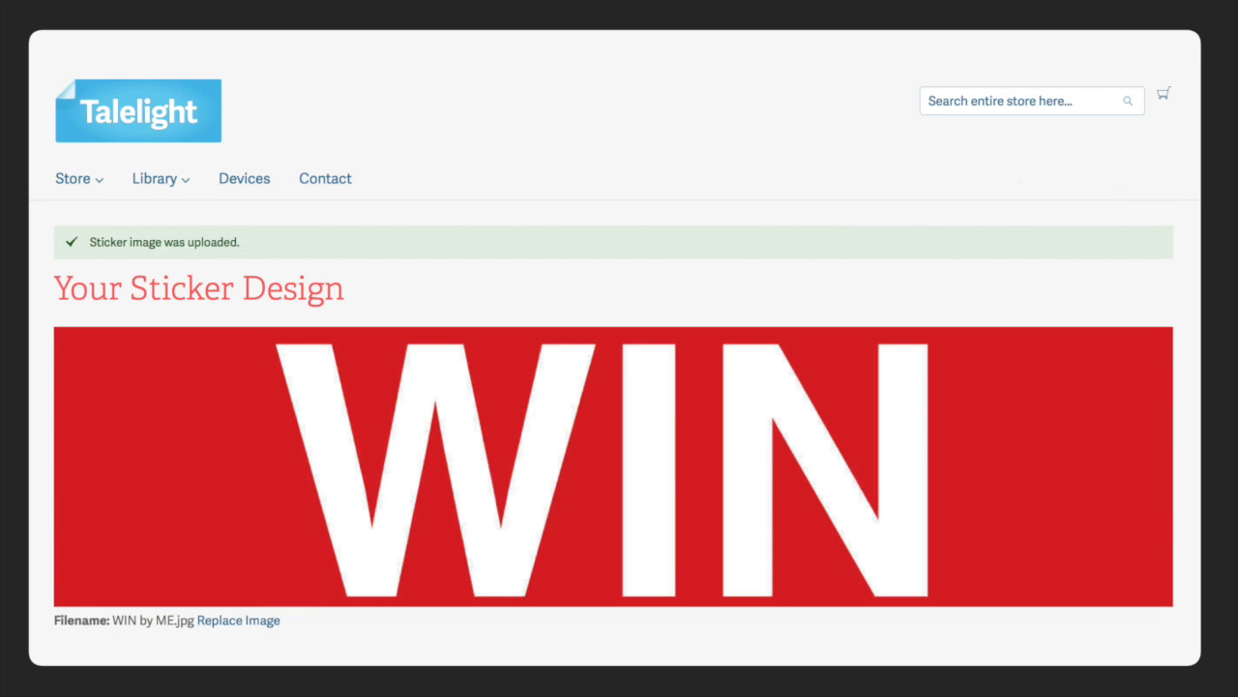